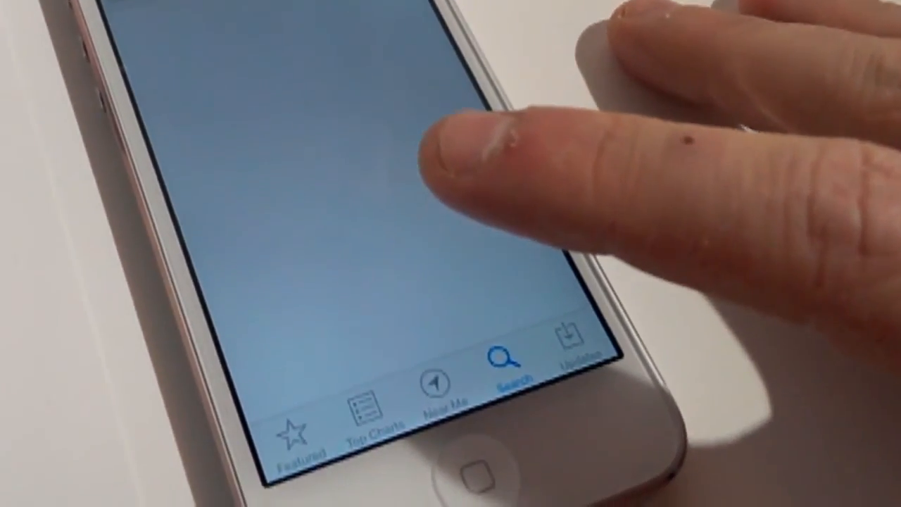
Search the App Store for "garage band"
left_click(508, 366)
type("d")
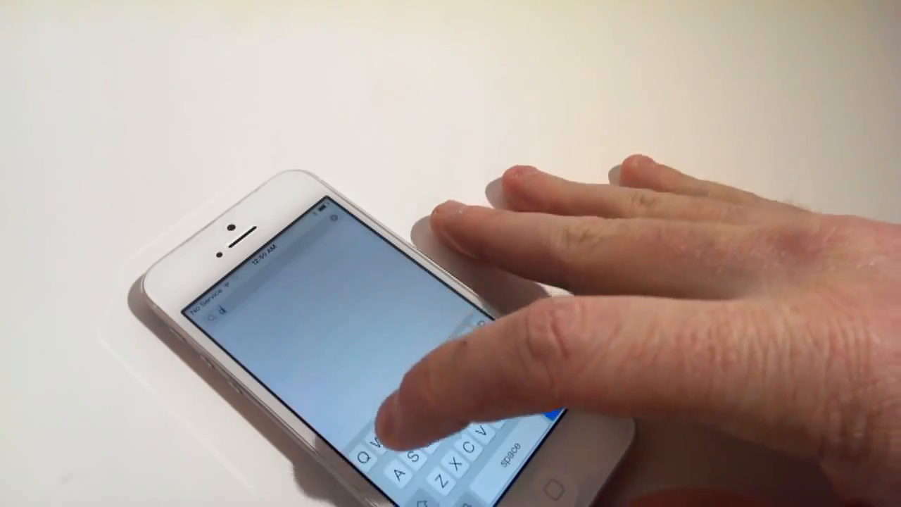
type("garage band")
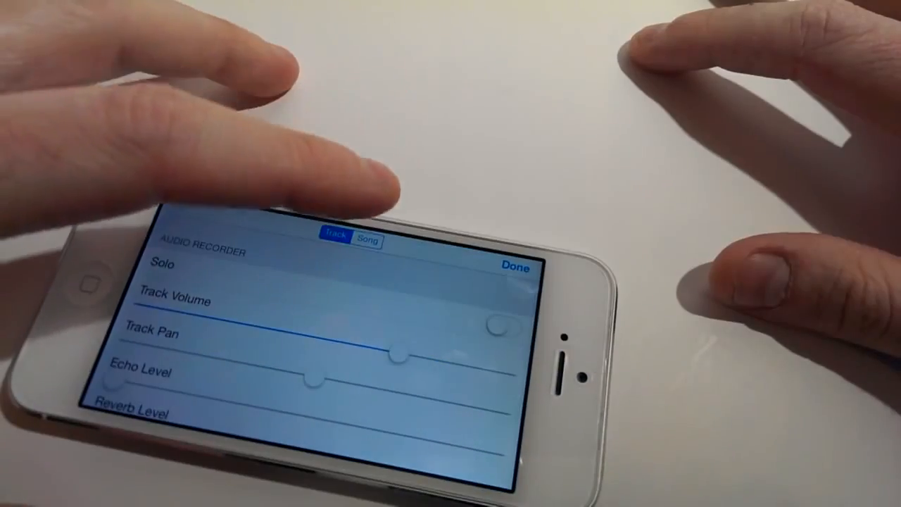
Close the Audio Recorder track settings to return to the recorder screen
left_click(367, 241)
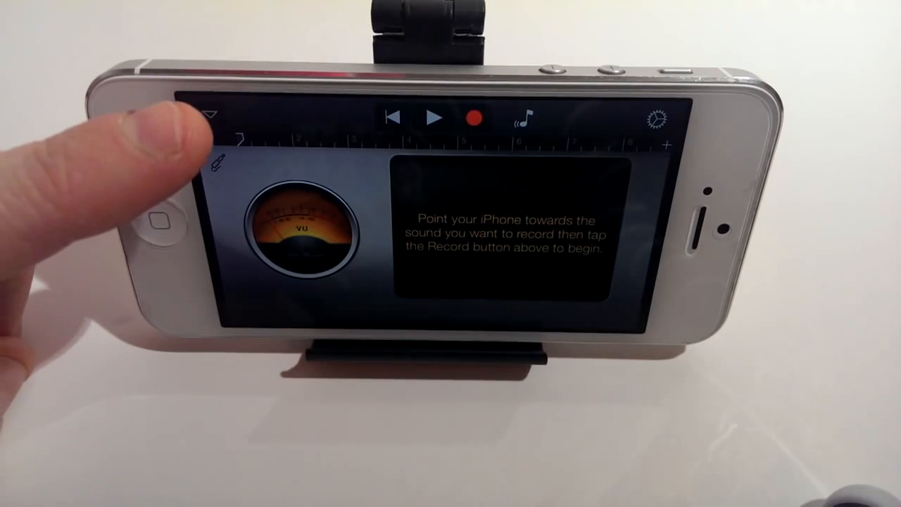
In the tracks view, set Section A to 30 bars in Song Sections
left_click(211, 115)
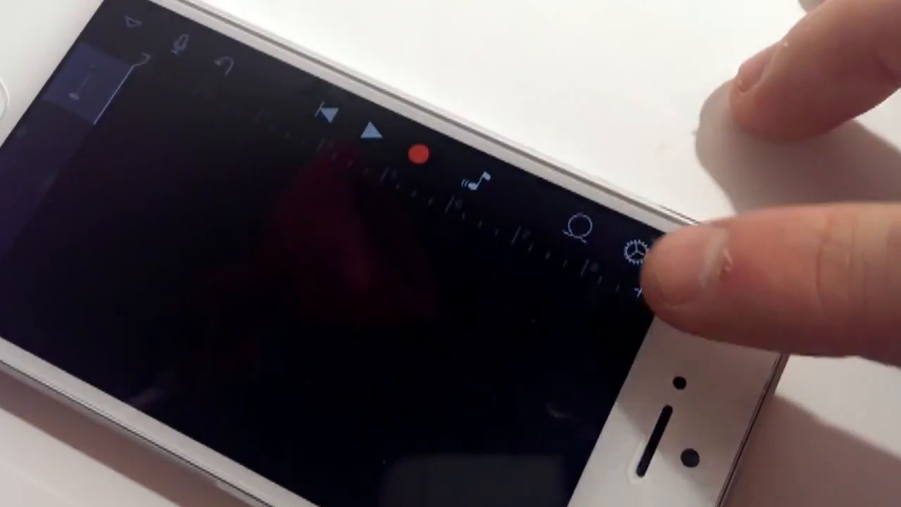
left_click(633, 253)
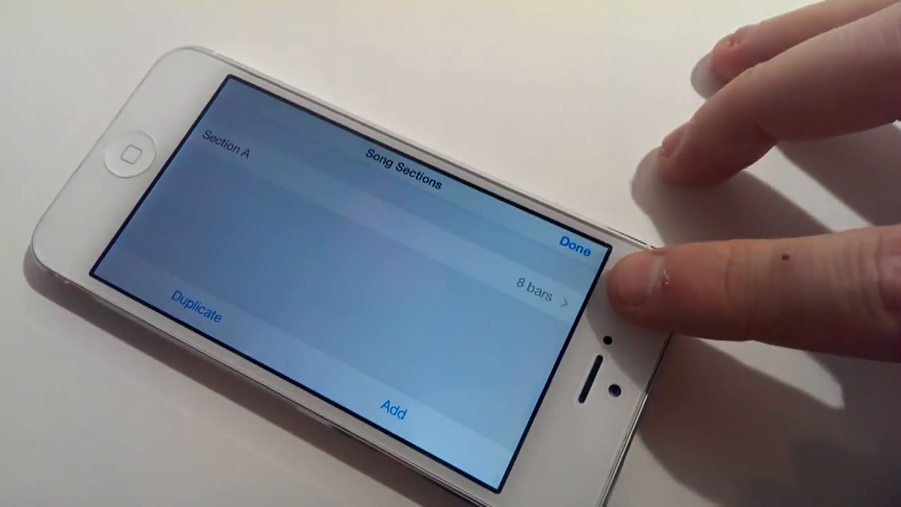
left_click(538, 287)
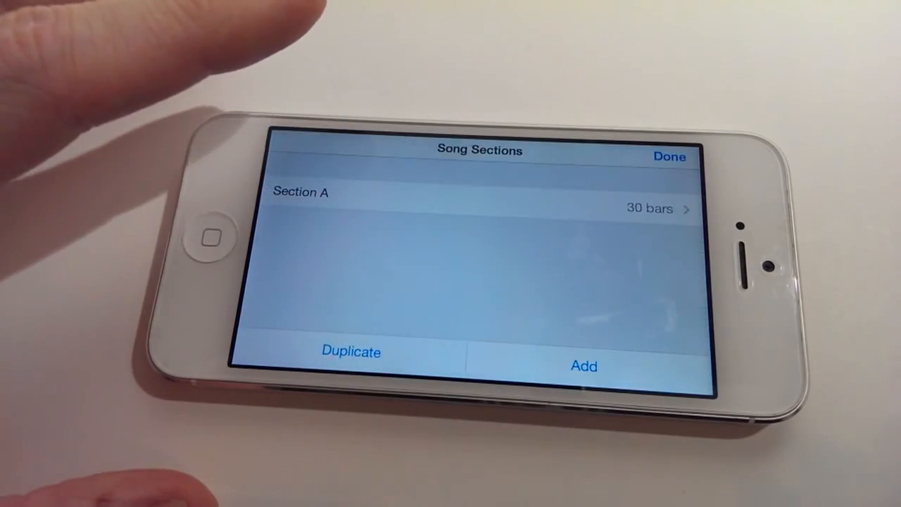
left_click(669, 156)
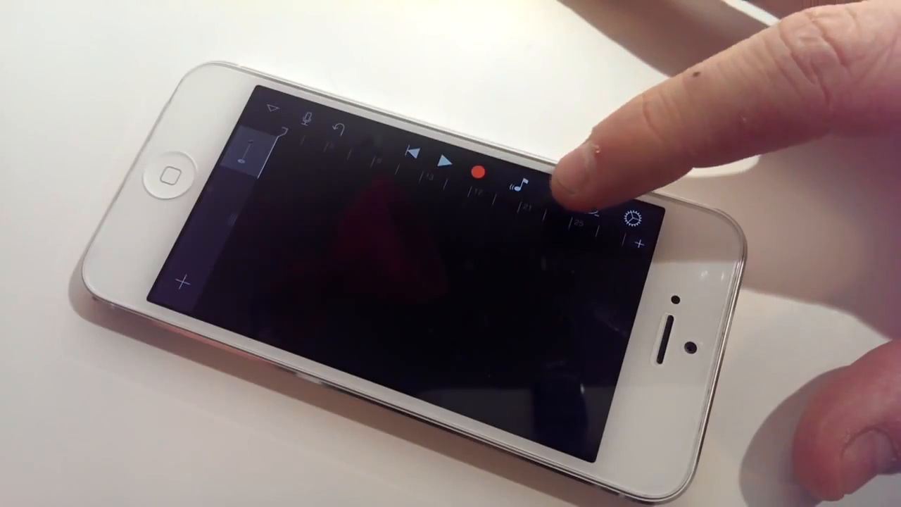
Open the Loop Browser and scroll the song list toward PSY - Gangnam Style1
left_click(520, 183)
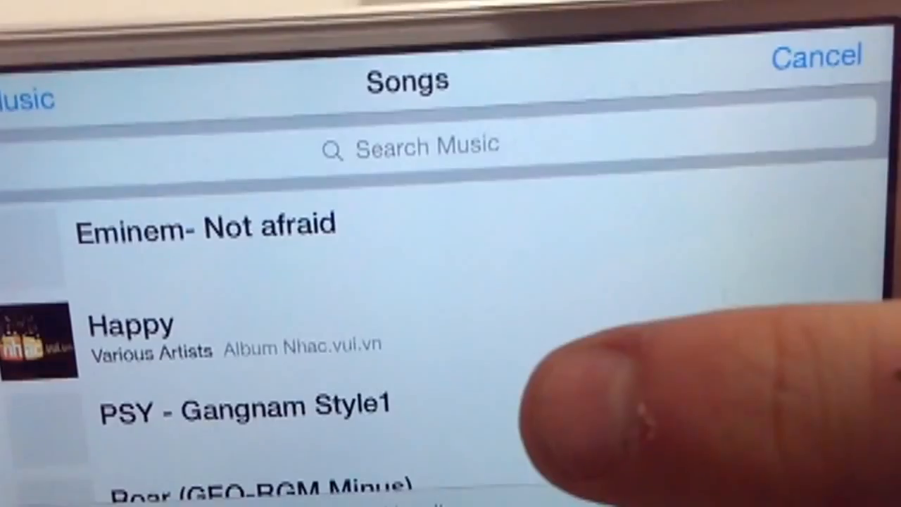
scroll("down", 3)
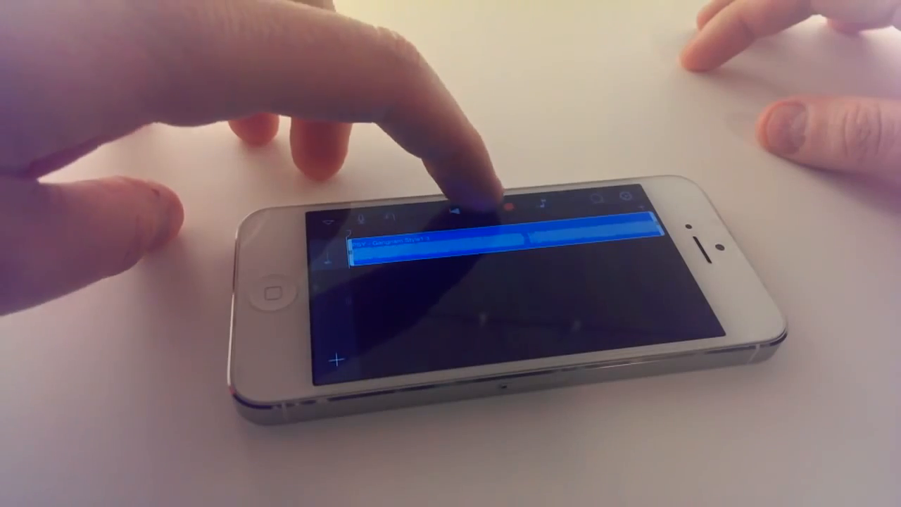
Export My Song as the ringtone 'PSY - Gangnam Style', then open Settings > Sounds
left_click(479, 204)
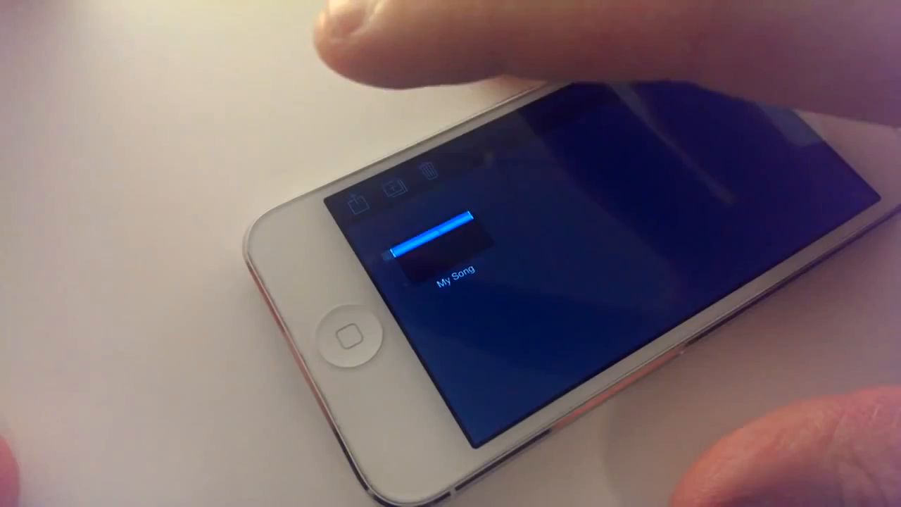
left_click(450, 243)
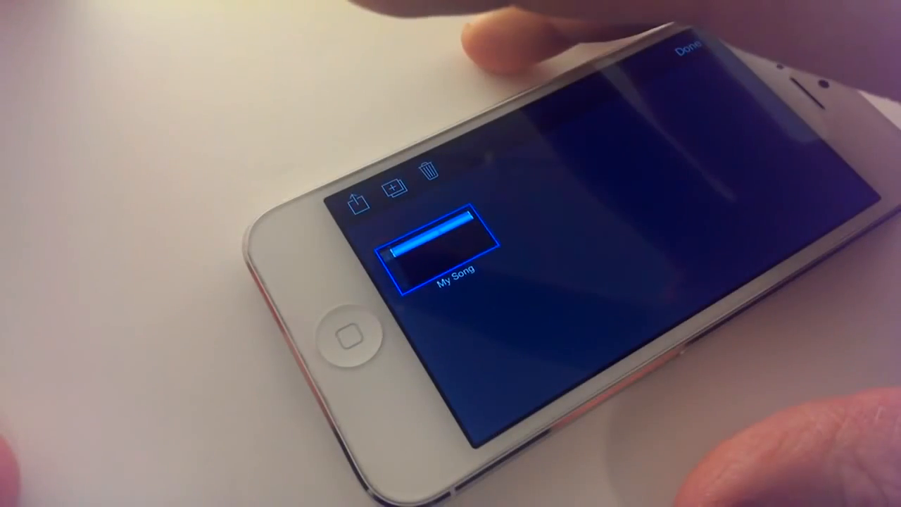
left_click(359, 200)
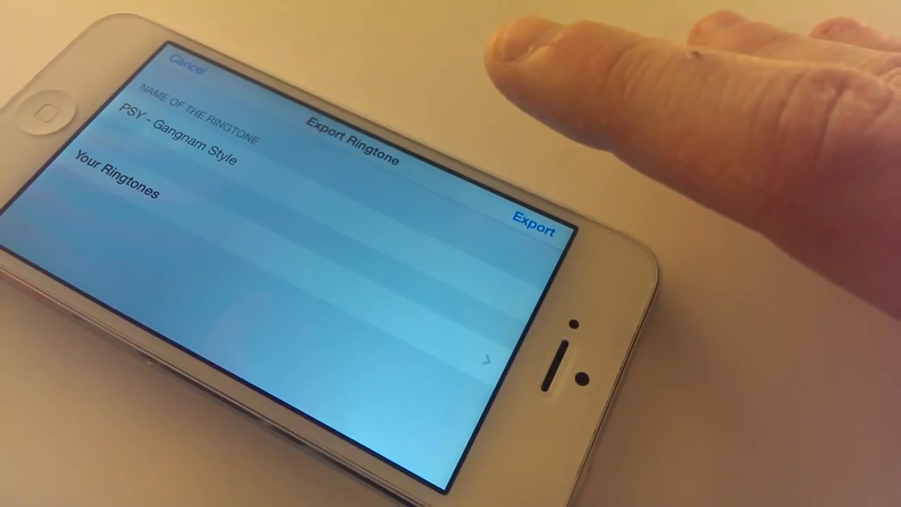
left_click(533, 224)
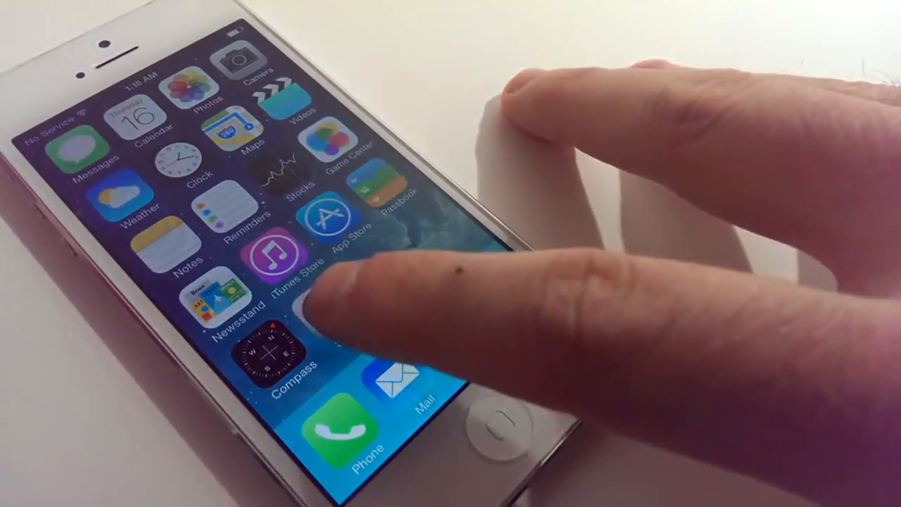
left_click(302, 302)
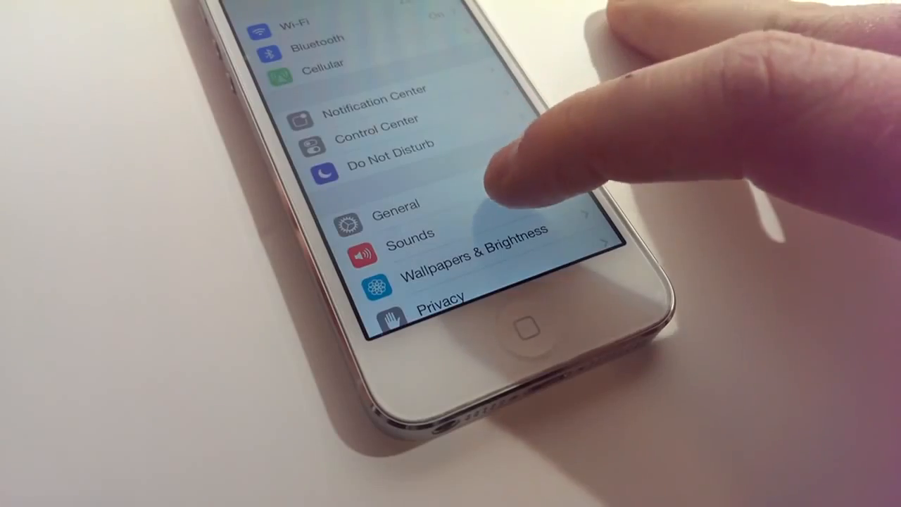
left_click(410, 234)
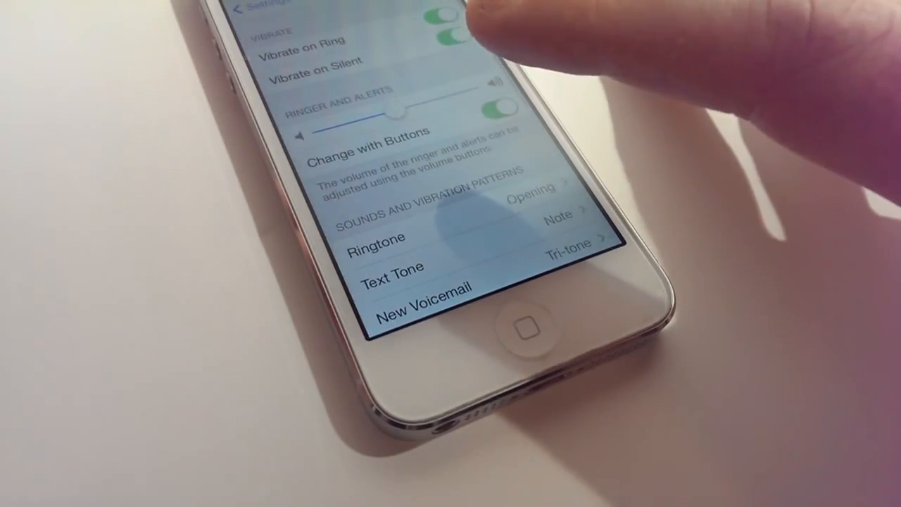